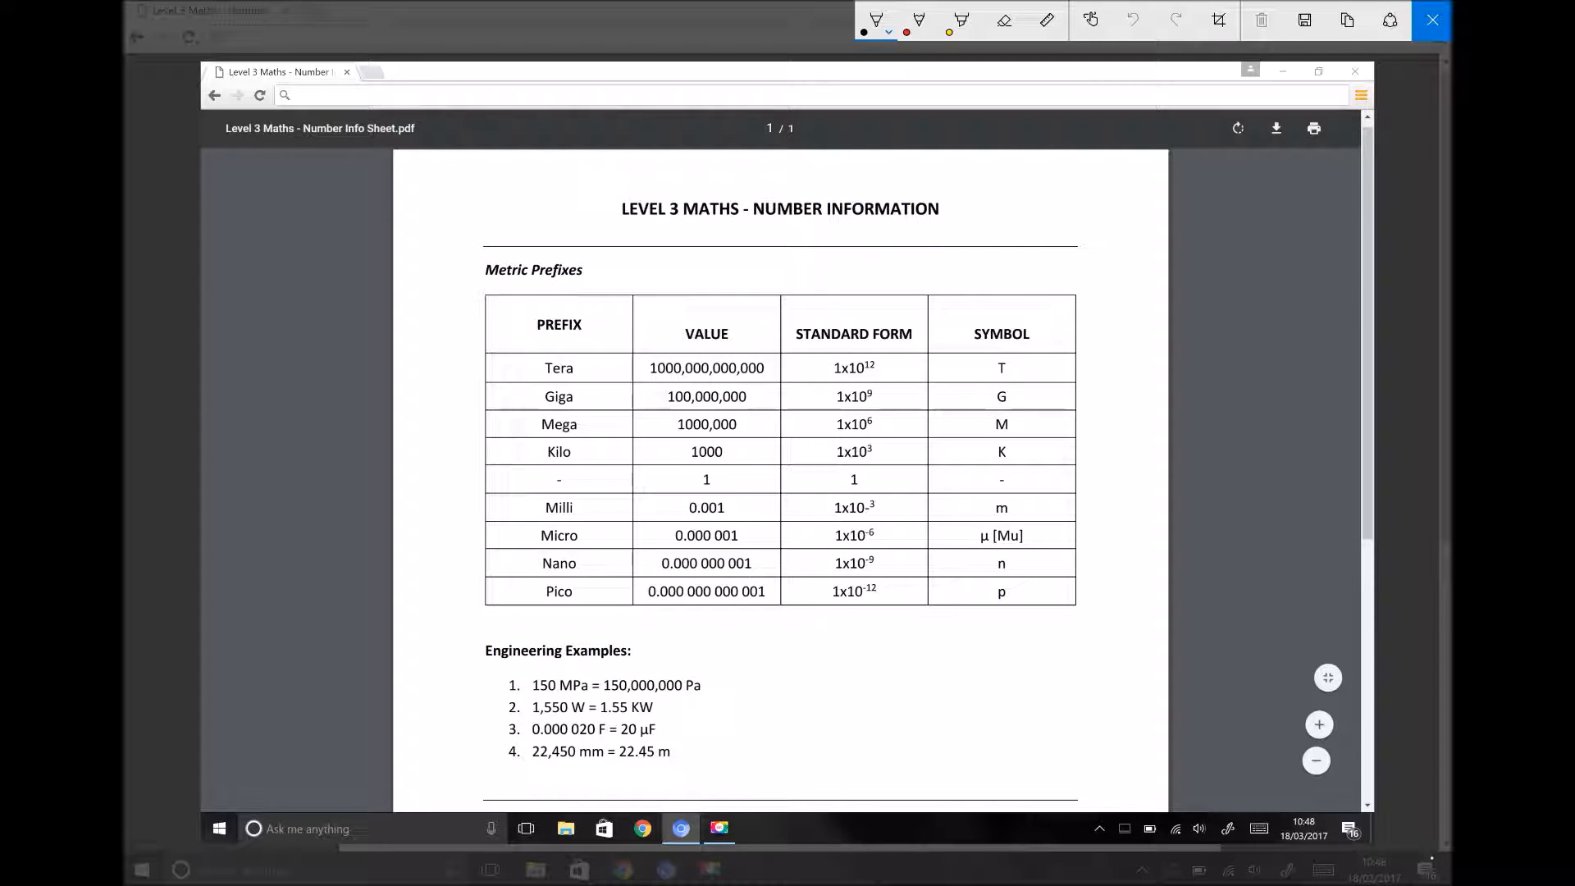
Circle 1000, 1x10³ and K in the Kilo row with black ink.
left_click_drag(672, 451, 748, 451)
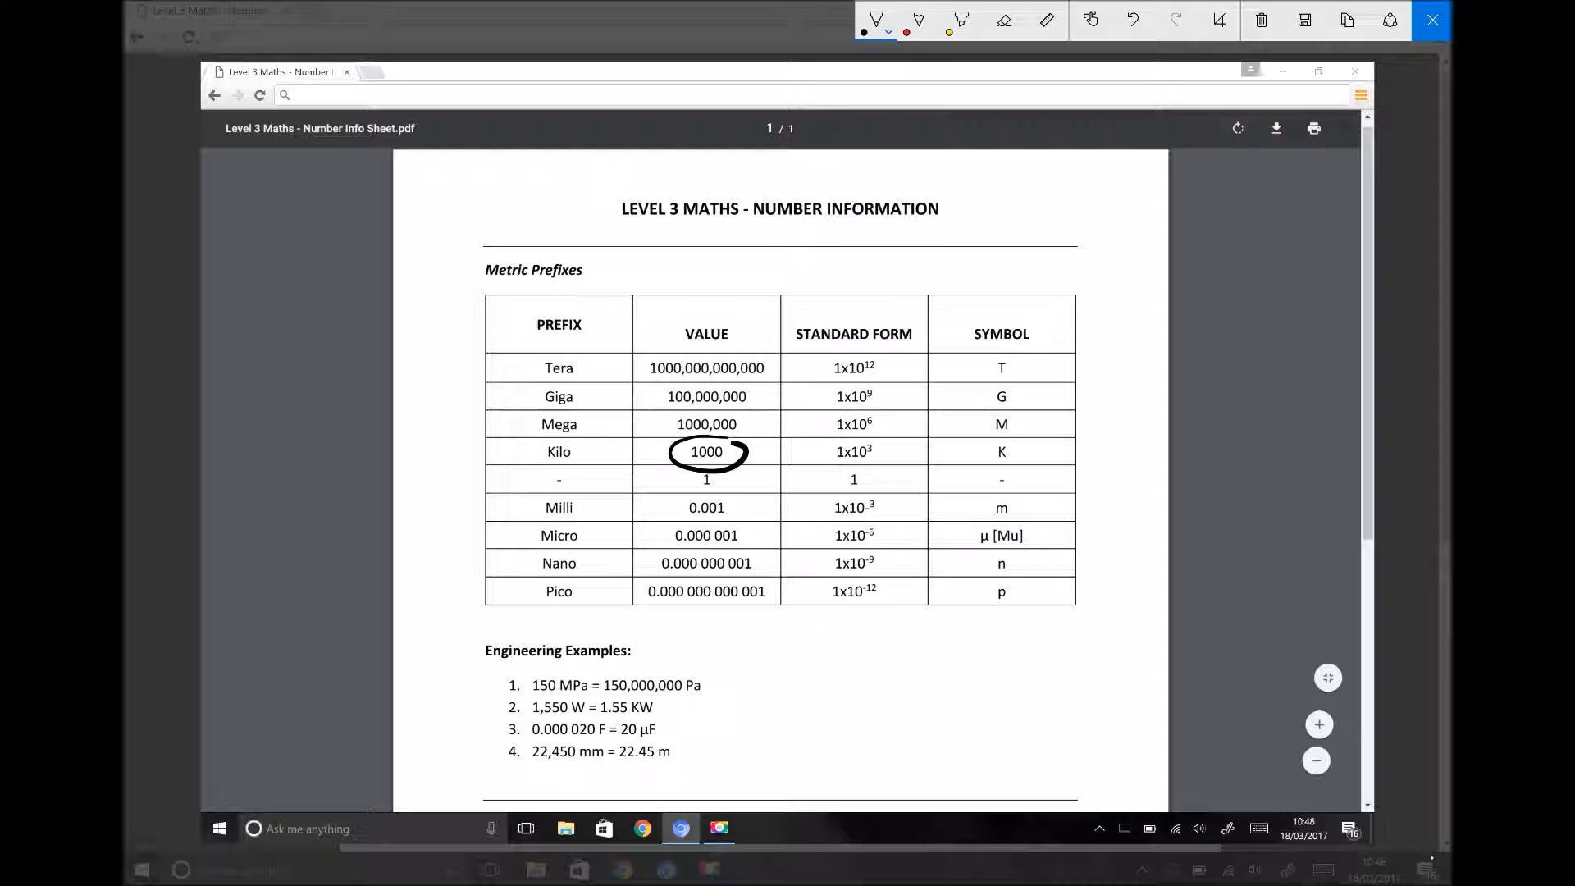
left_click_drag(849, 442, 884, 434)
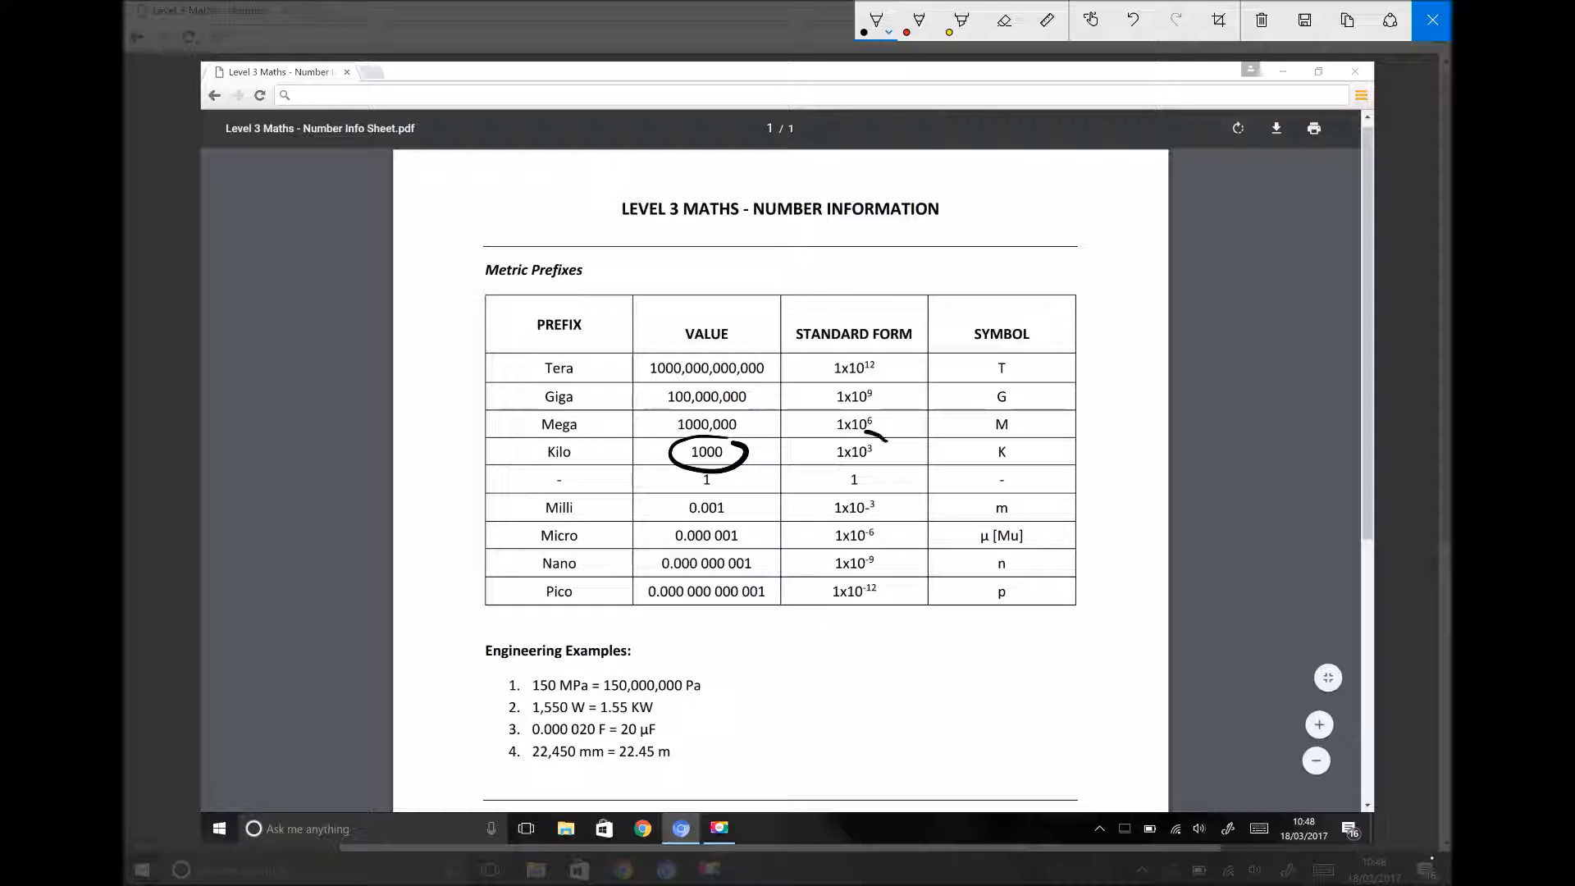
left_click_drag(828, 452, 884, 452)
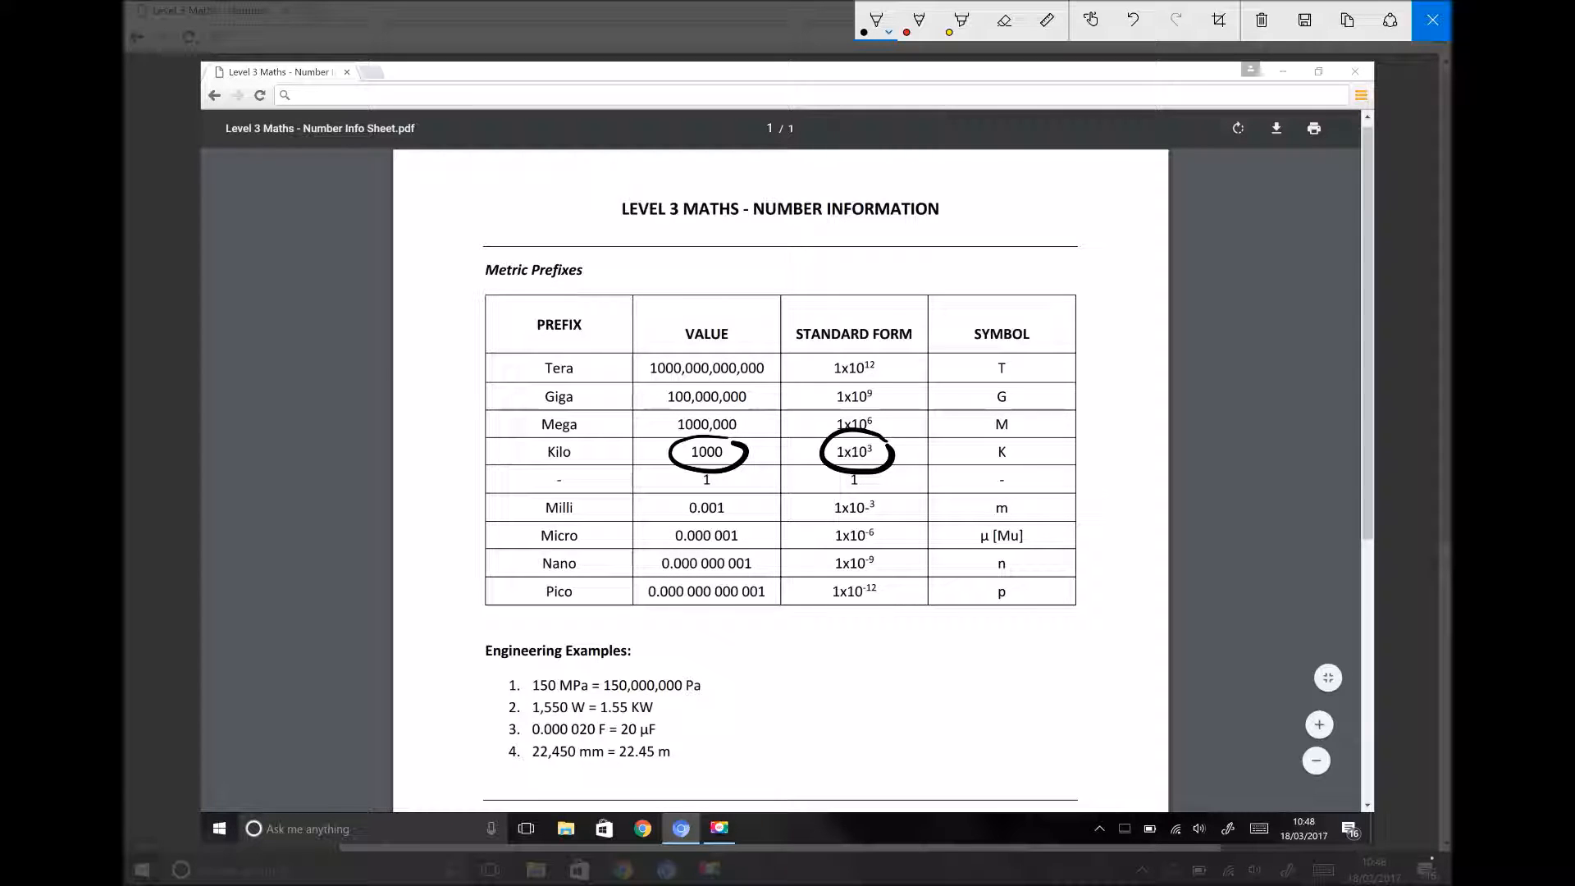
left_click_drag(984, 457, 1025, 452)
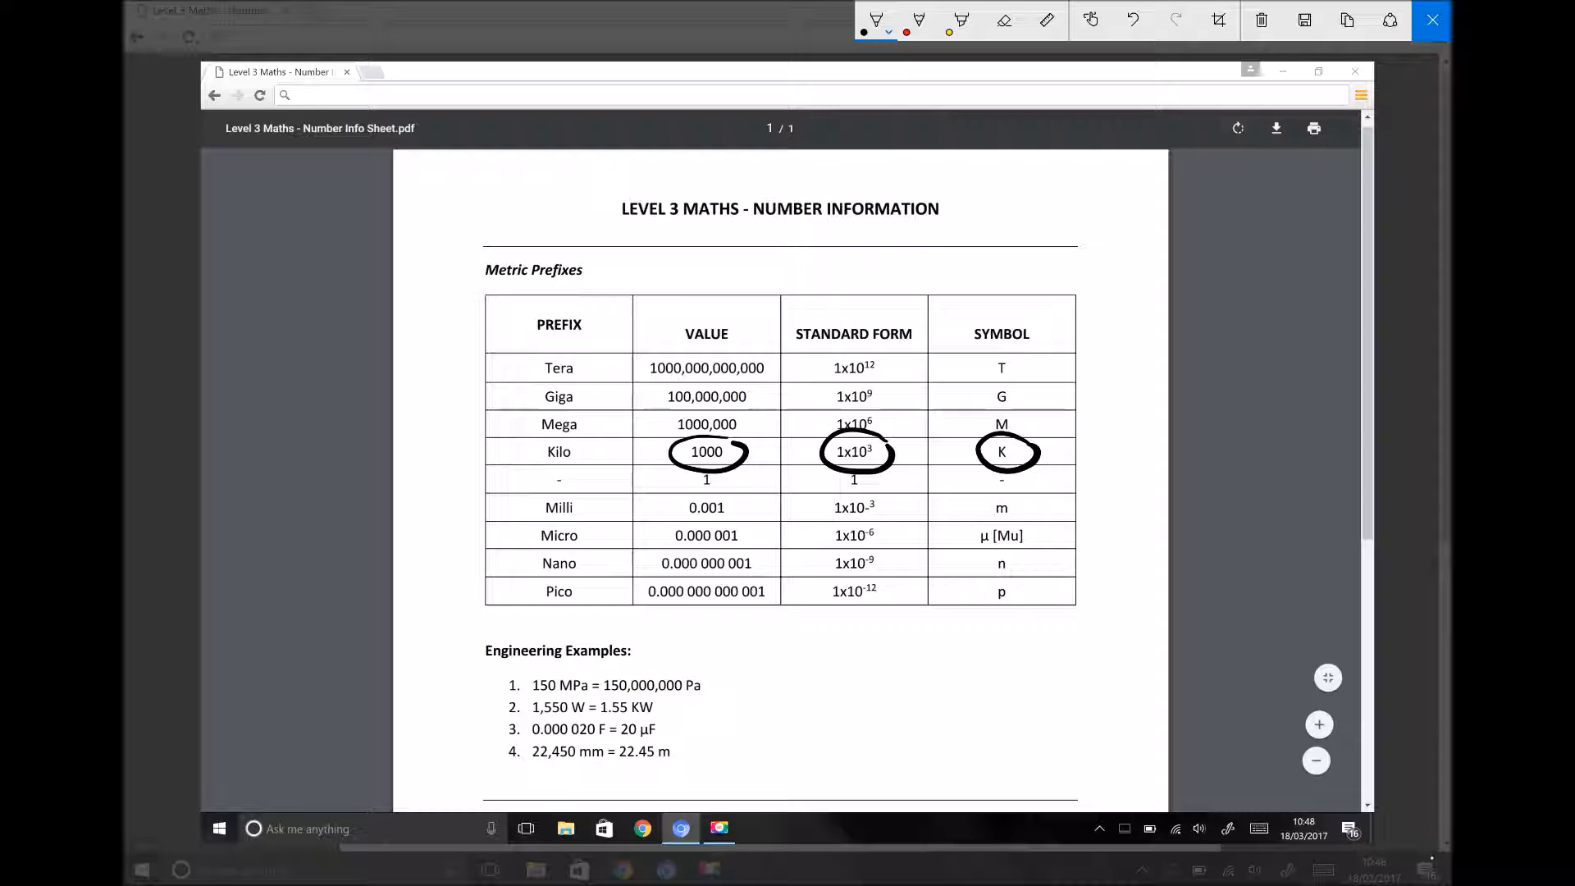
Circle 1,000,000,000,000, 1x10¹² and T, and draw an arrow to Engineering Examples.
left_click_drag(643, 367, 778, 367)
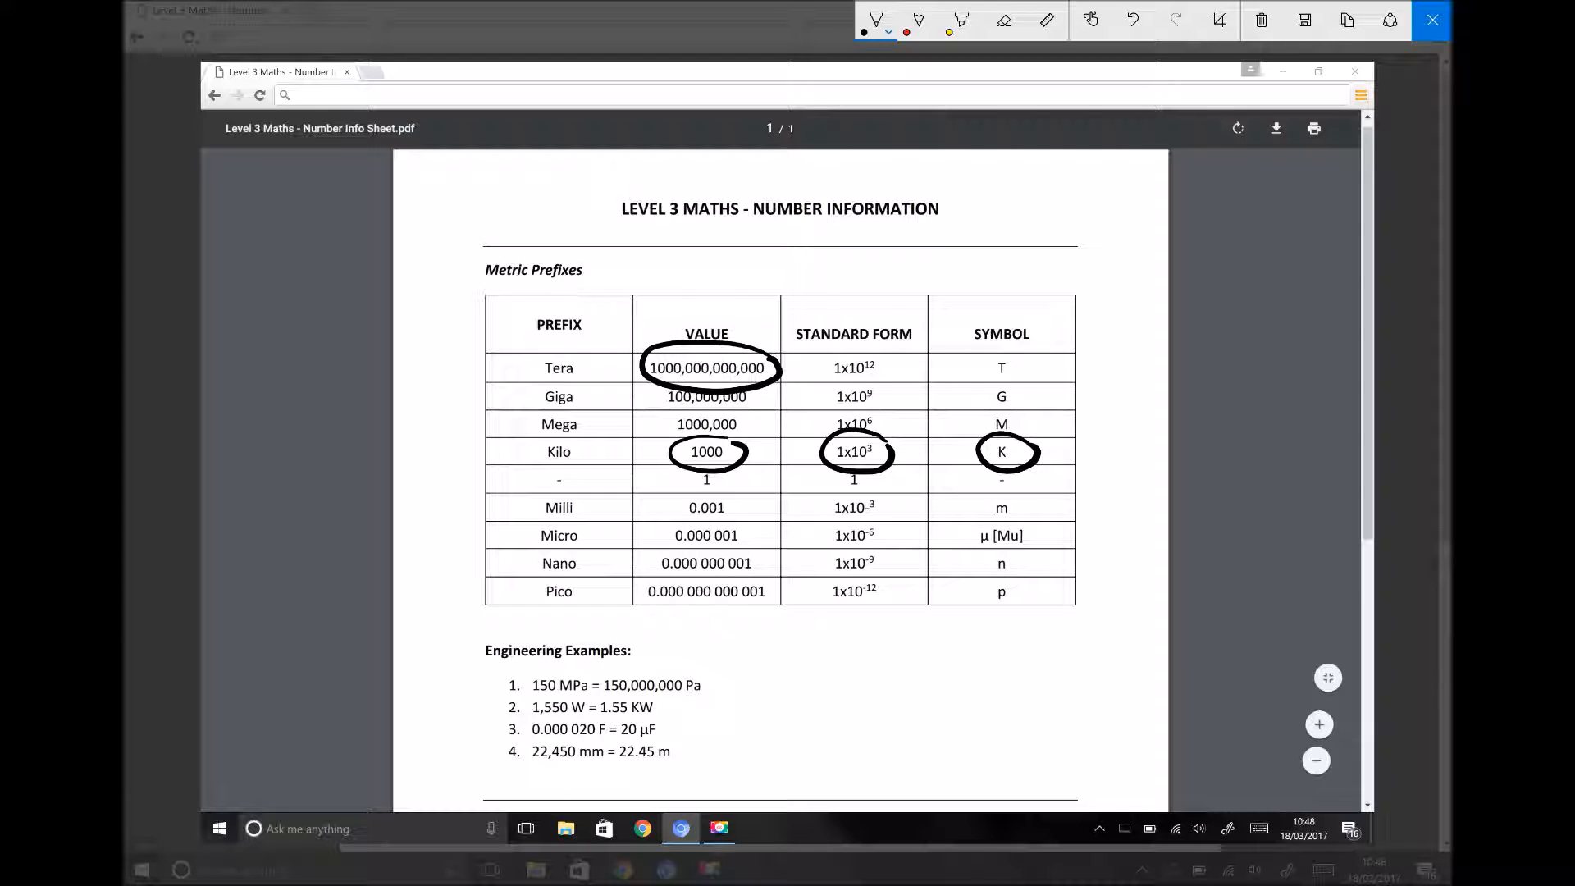
left_click_drag(819, 368, 884, 368)
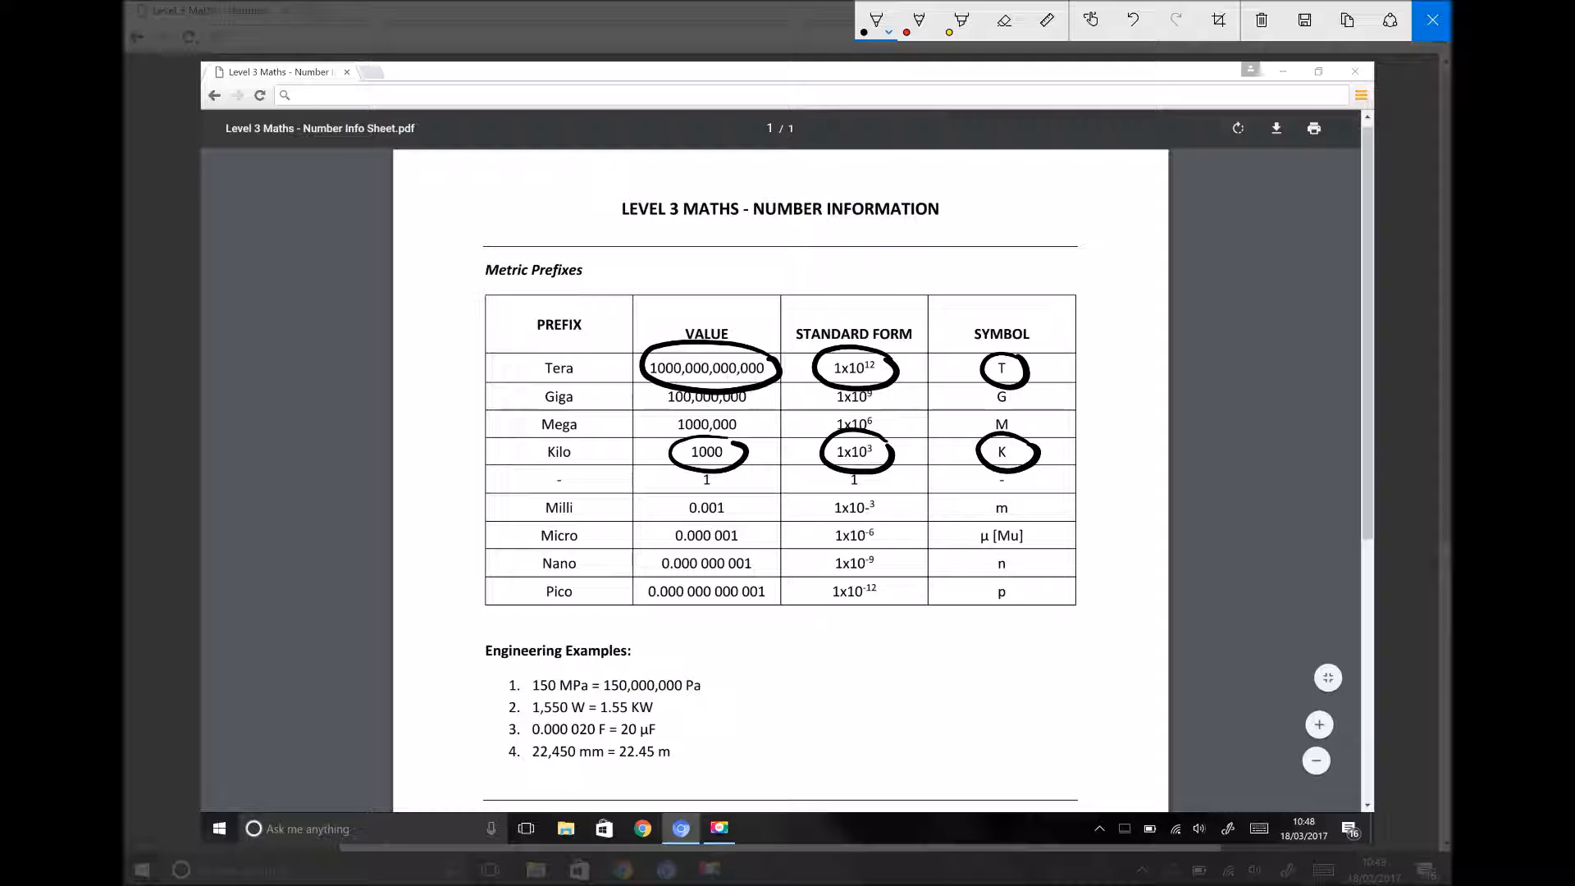
left_click_drag(422, 602, 472, 653)
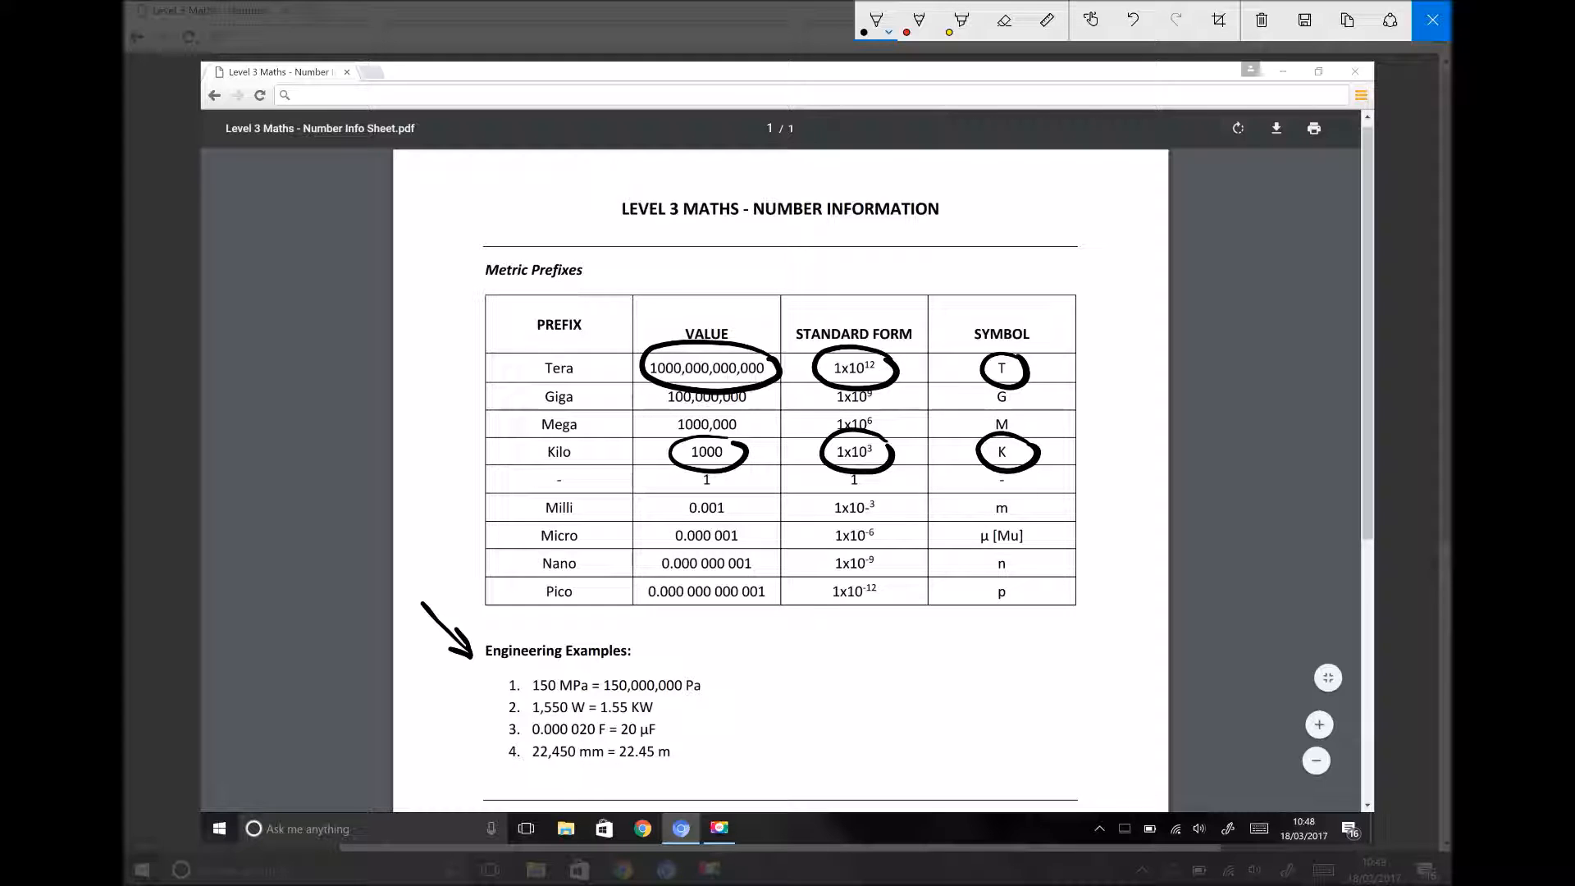
Circle Mega and underline 150,000,000 Pa and 150 MPa in example 1.
left_click_drag(542, 416, 592, 412)
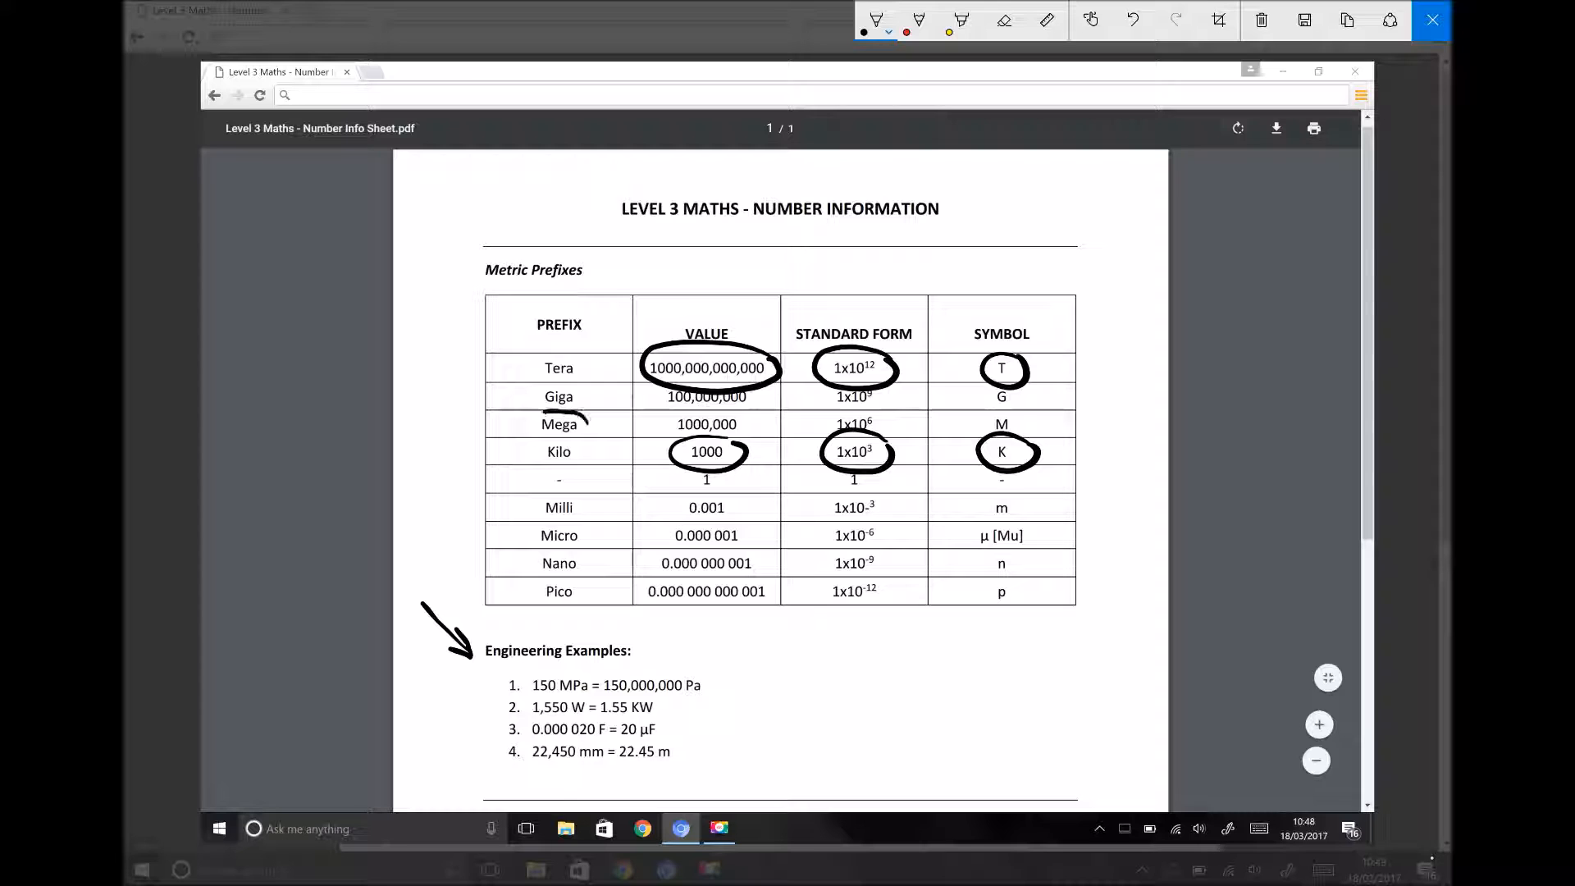
left_click_drag(532, 417, 588, 432)
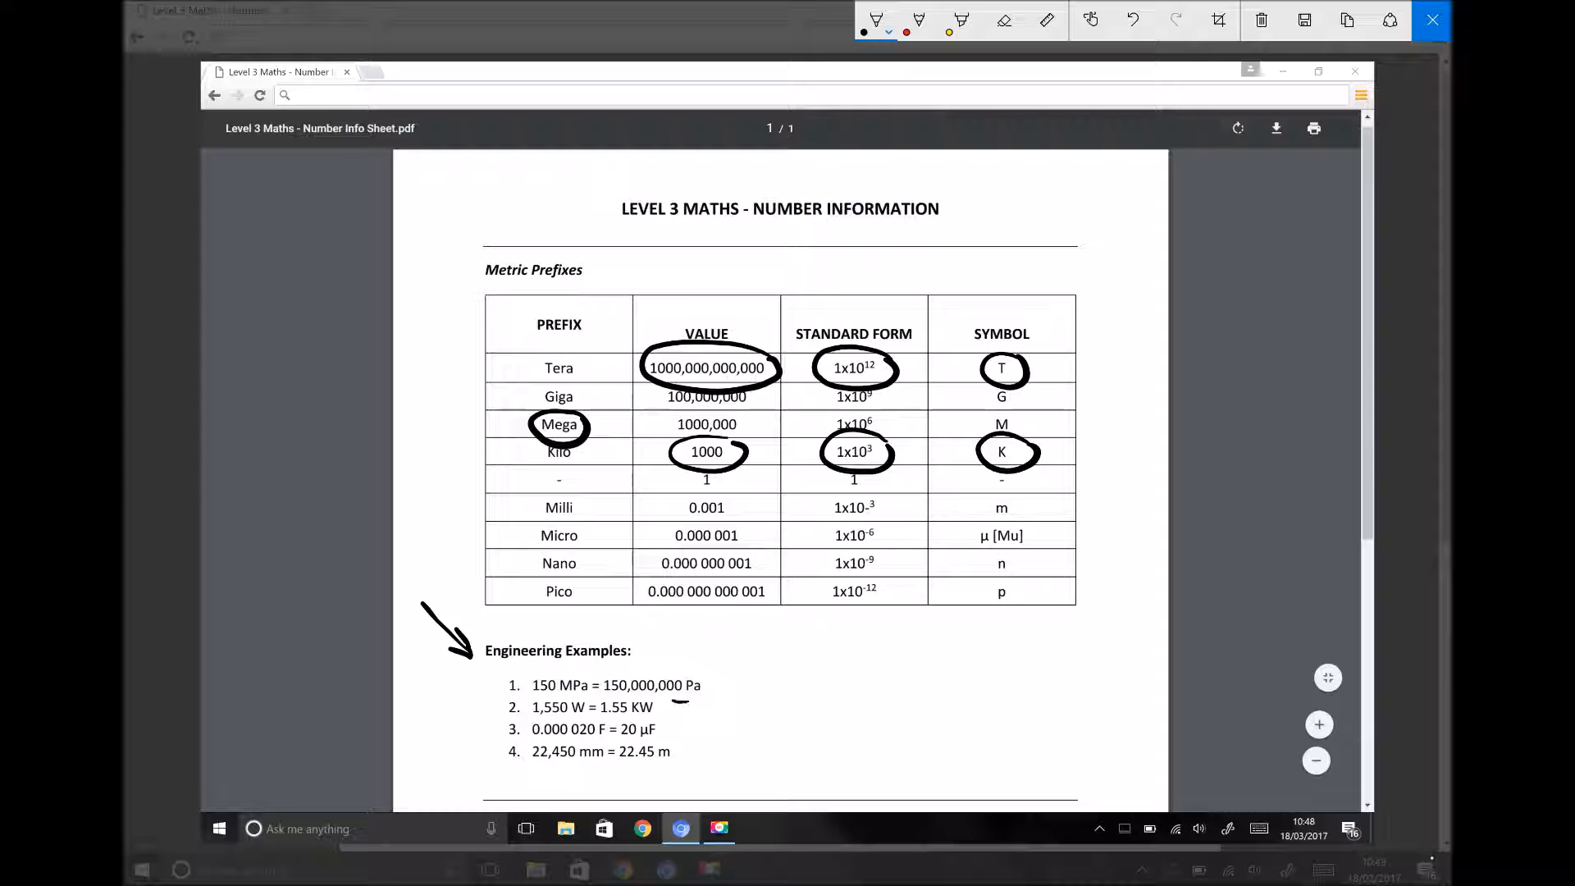
left_click_drag(628, 700, 688, 696)
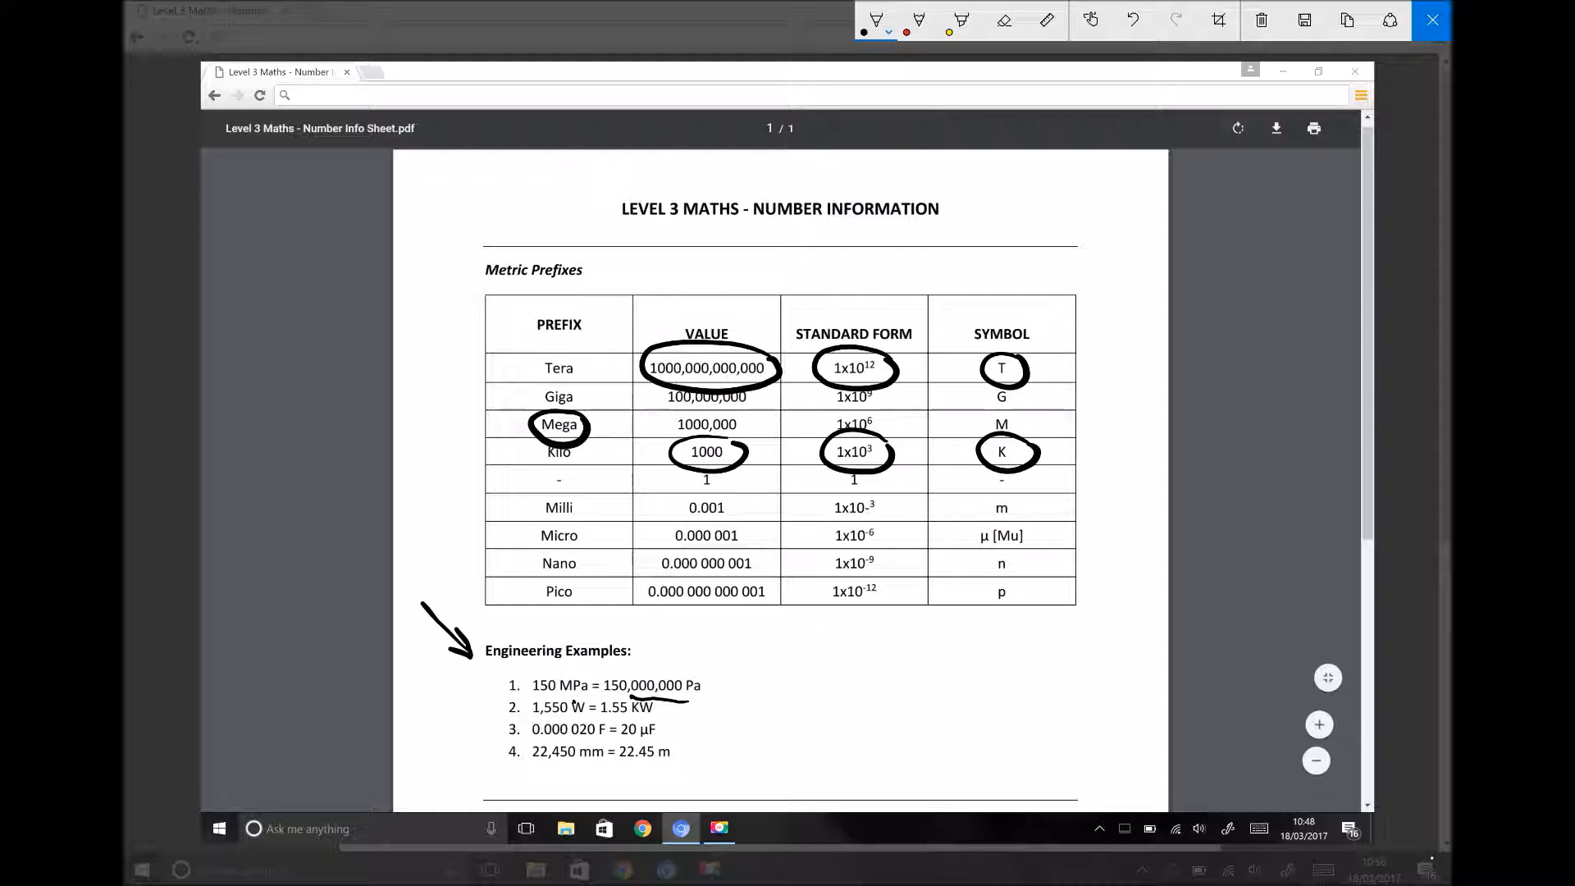
left_click_drag(540, 702, 592, 699)
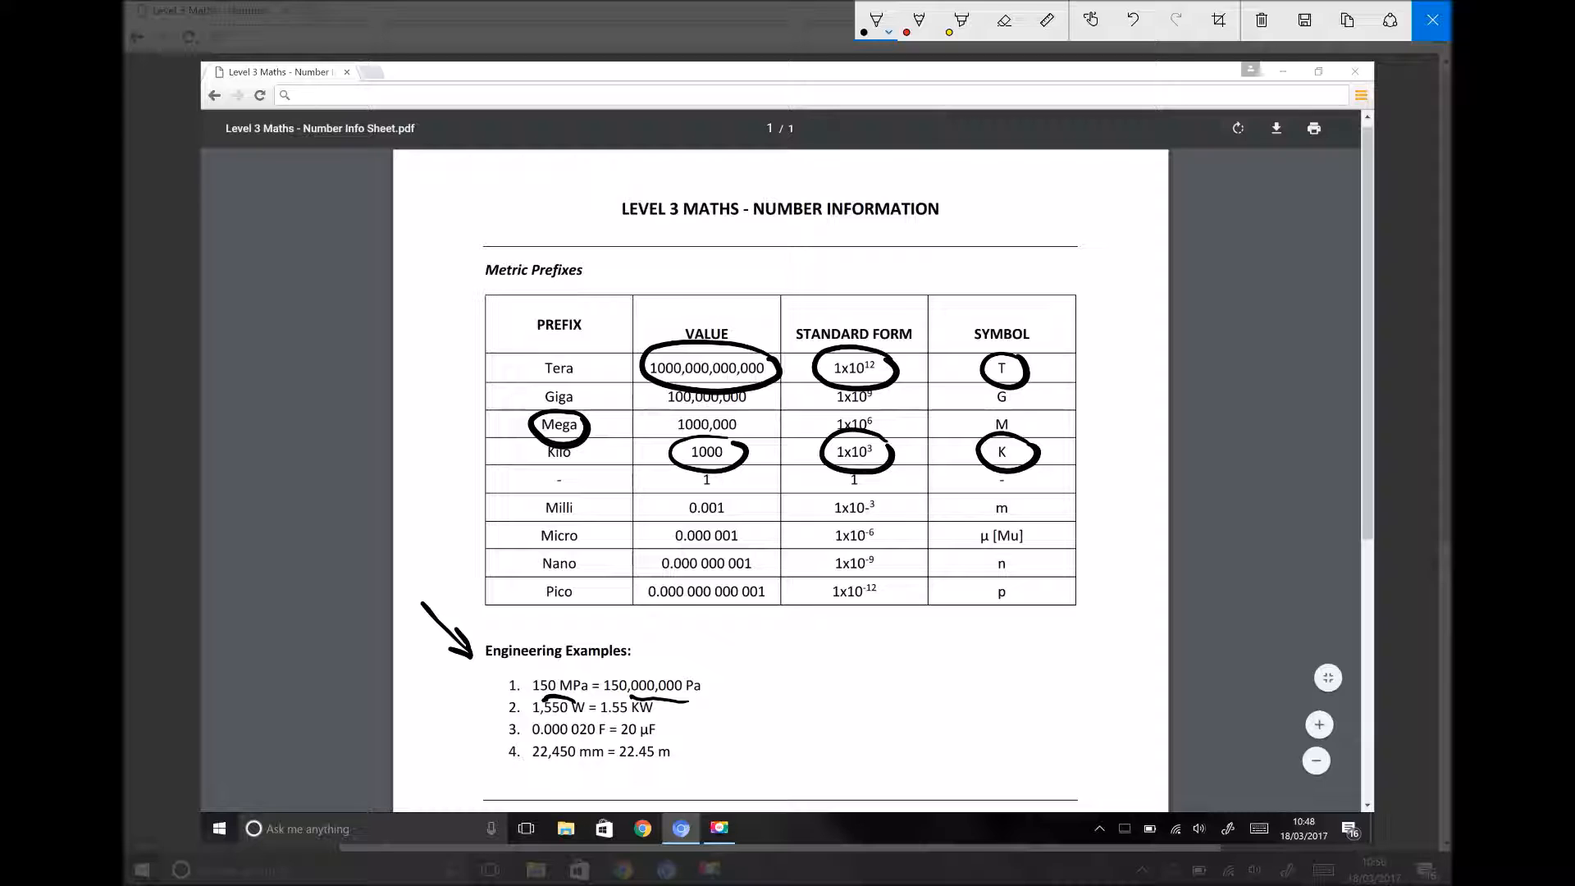
Circle Micro and 1x10⁻⁶, then mark μ and example values including 22,450 mm.
left_click_drag(583, 529, 603, 525)
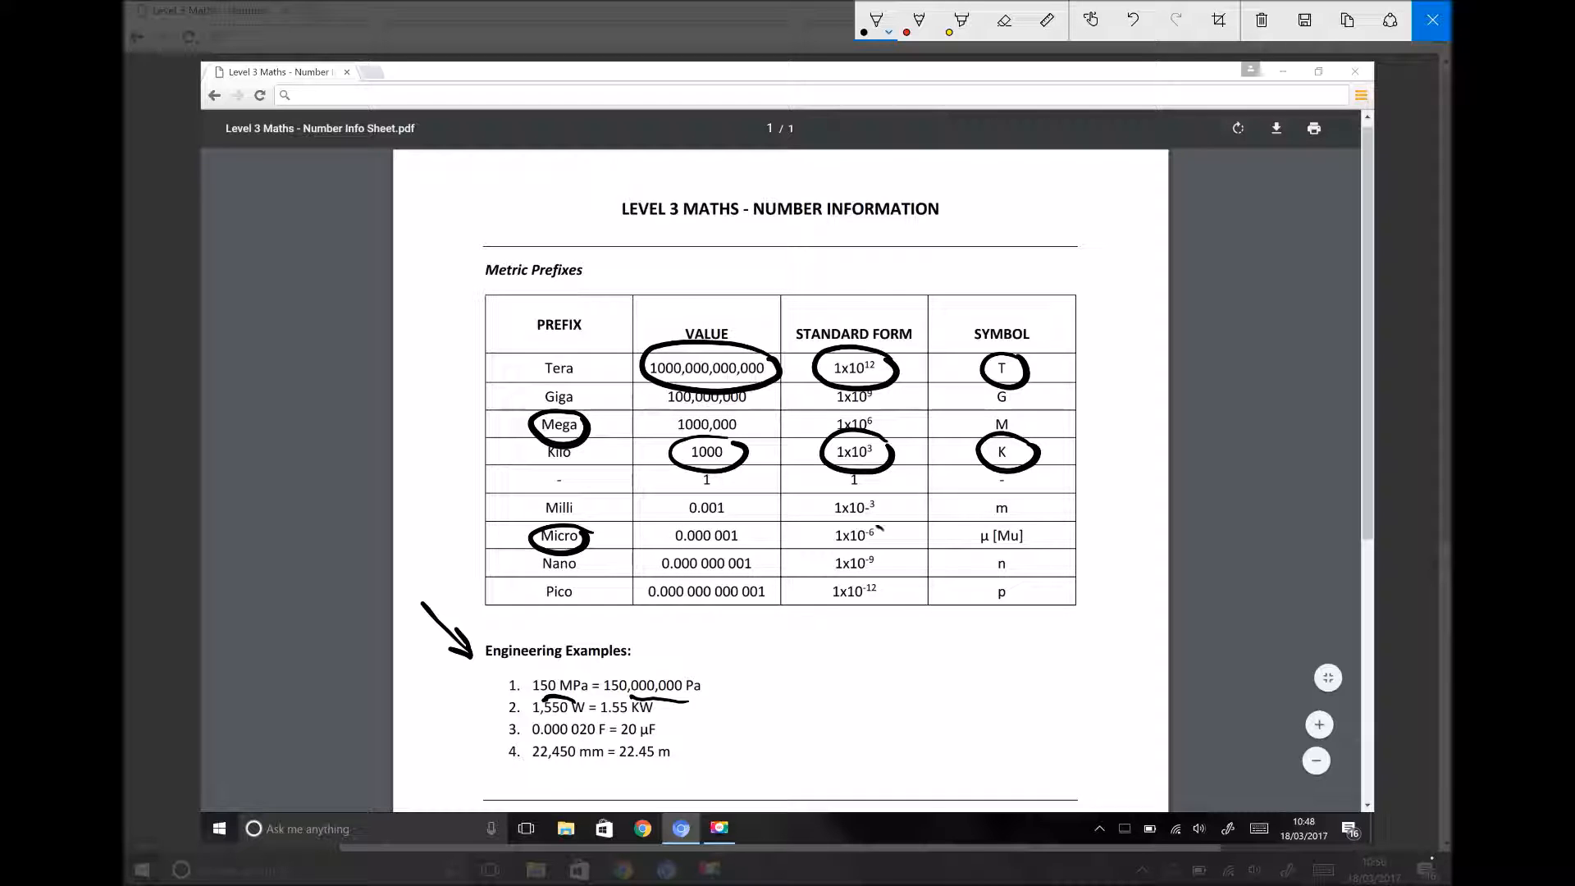
left_click_drag(824, 536, 884, 536)
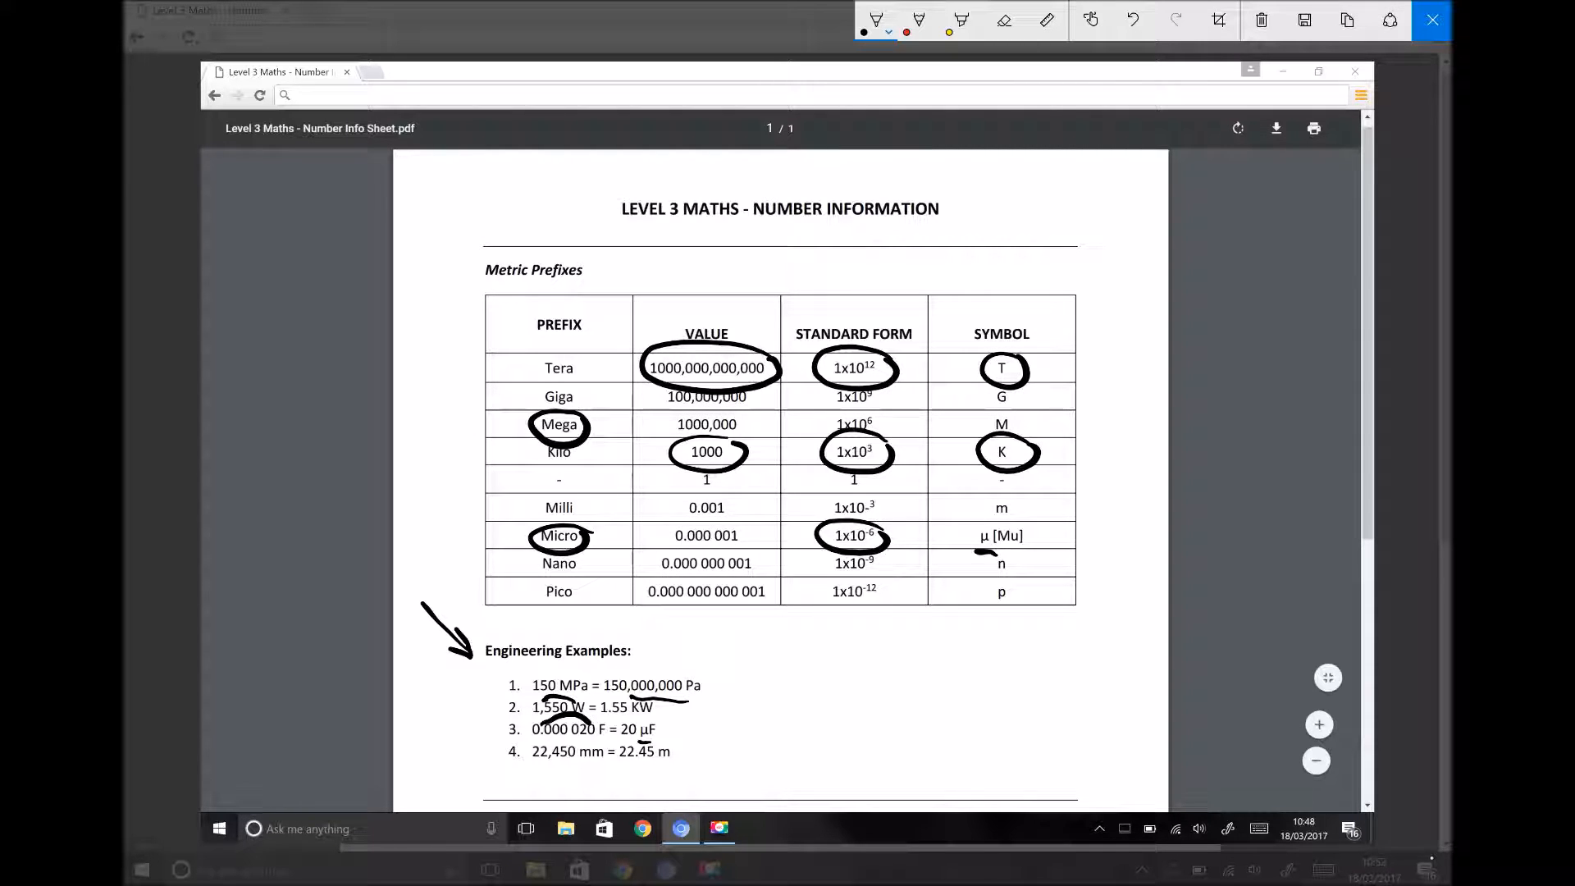
left_click_drag(542, 769, 578, 774)
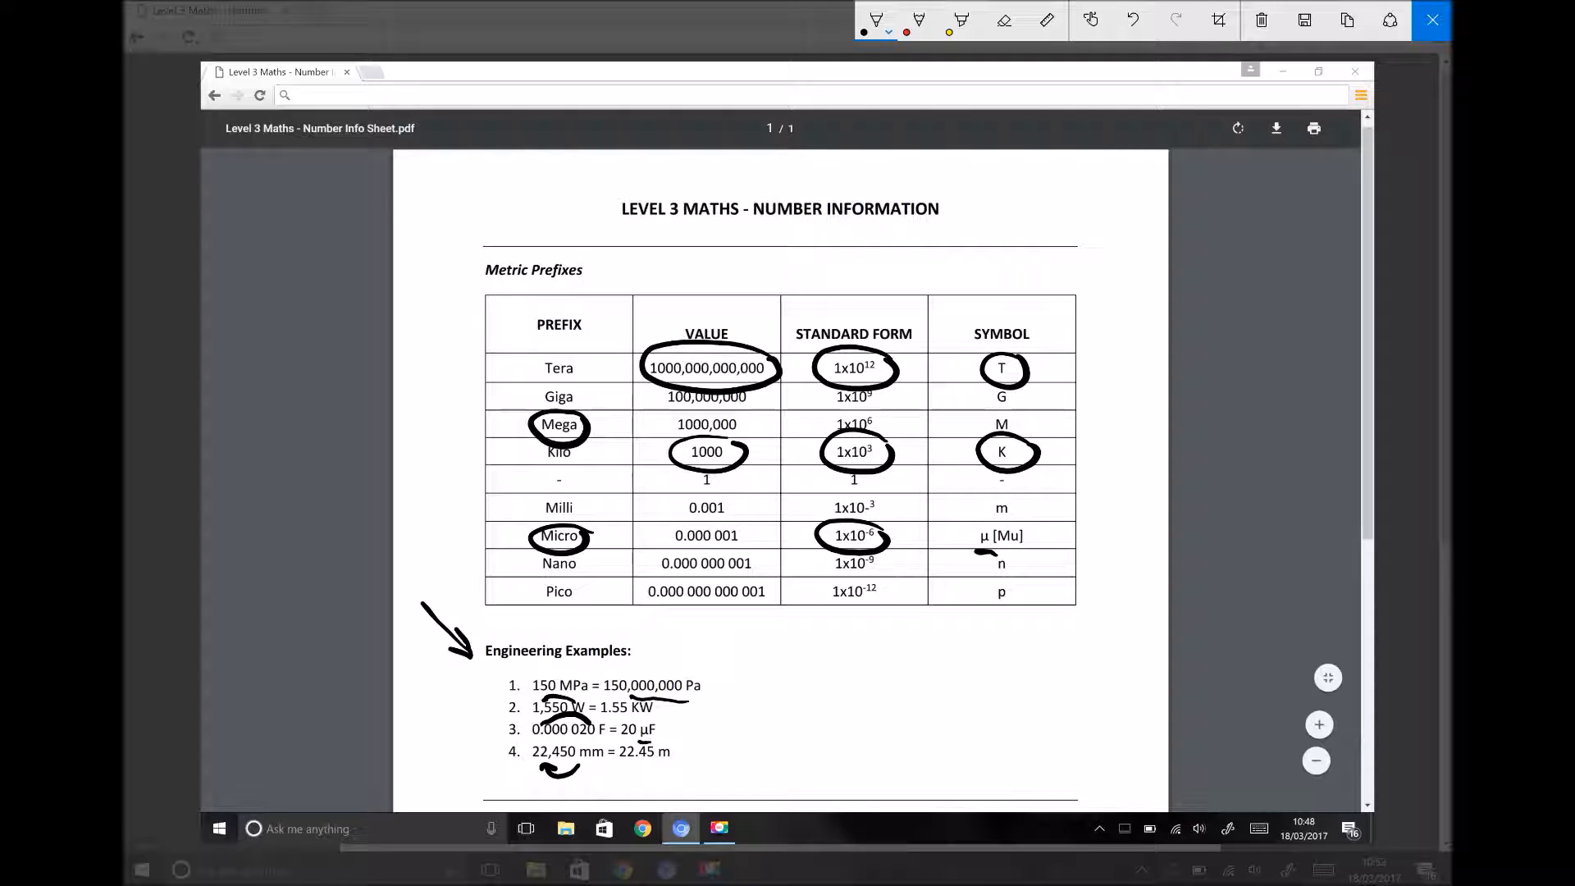